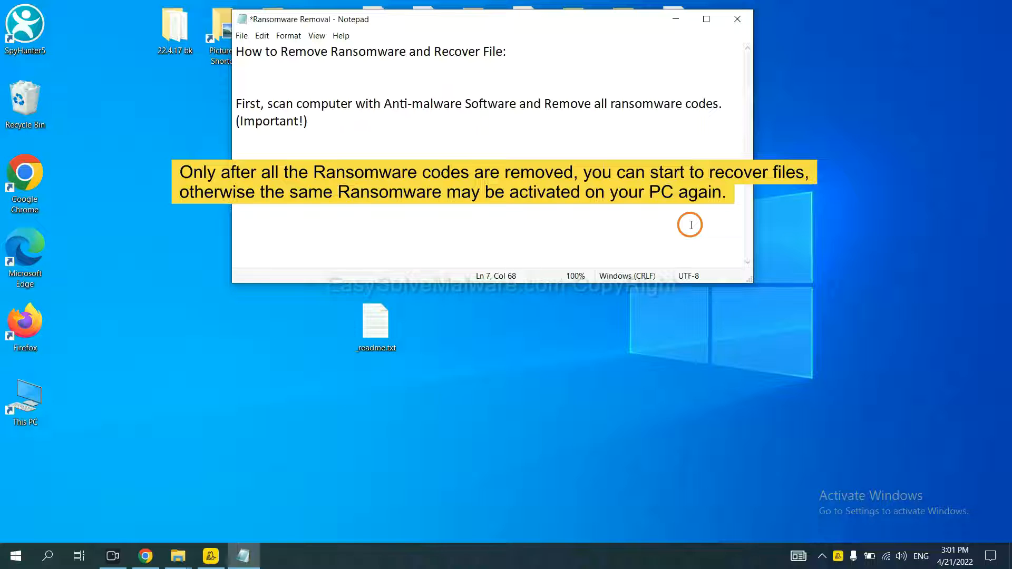
pyautogui.moveTo(510, 138)
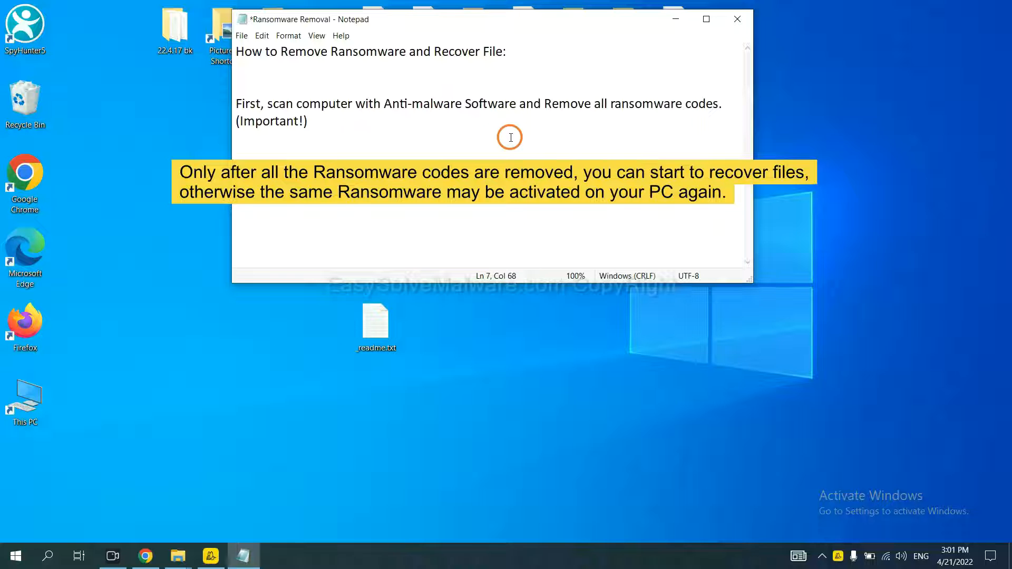
# Step: Download SpyHunter for Windows from the easysolvemalware guide and run the downloaded installer
pyautogui.click(737, 19)
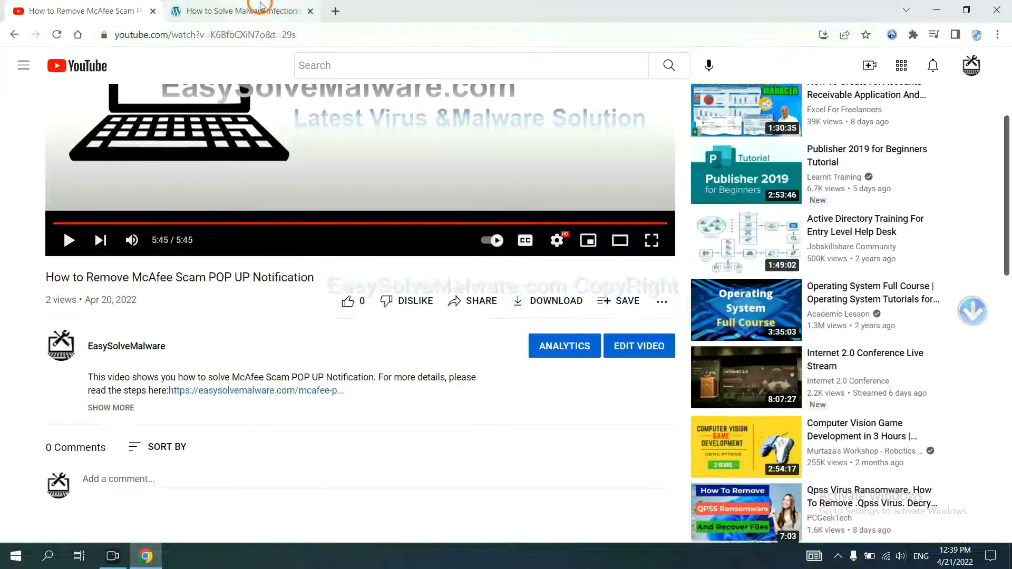
pyautogui.click(255, 391)
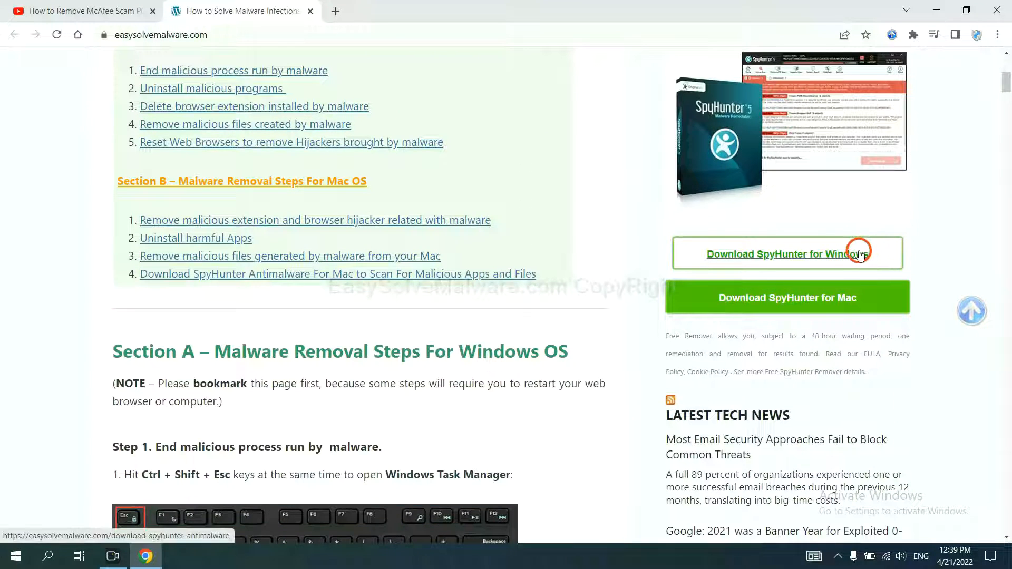
pyautogui.click(777, 254)
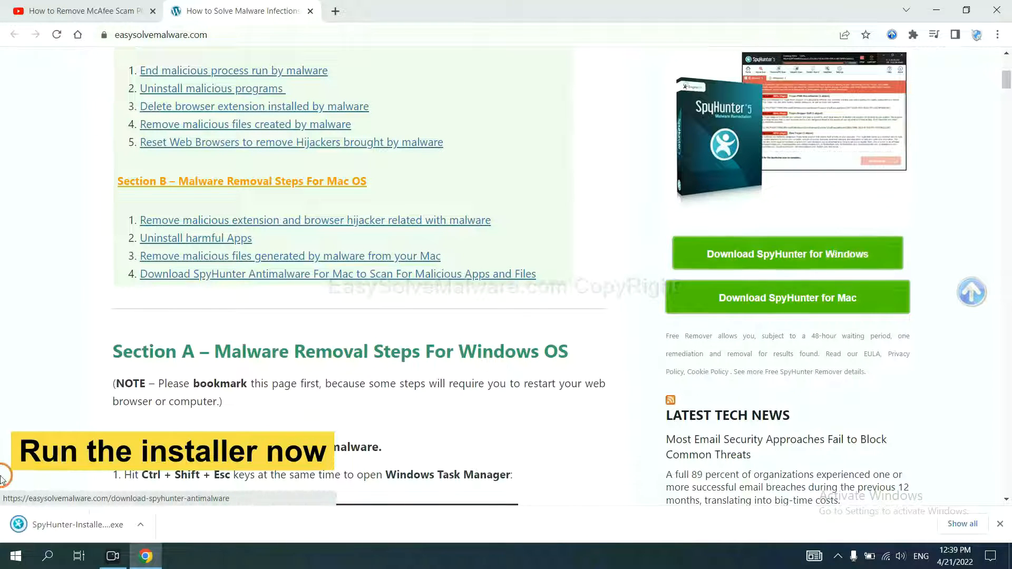
pyautogui.moveTo(62, 524)
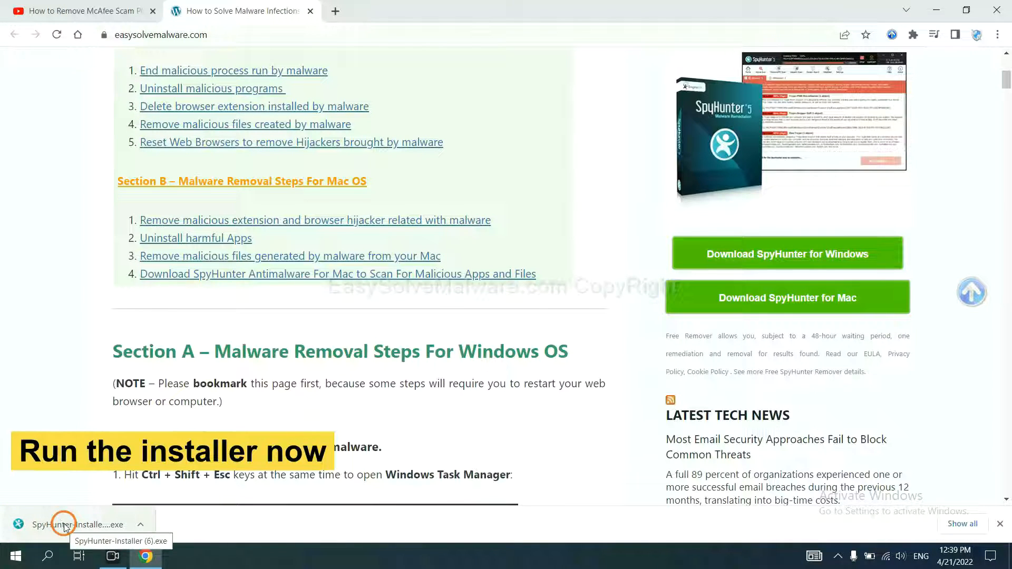
pyautogui.click(61, 524)
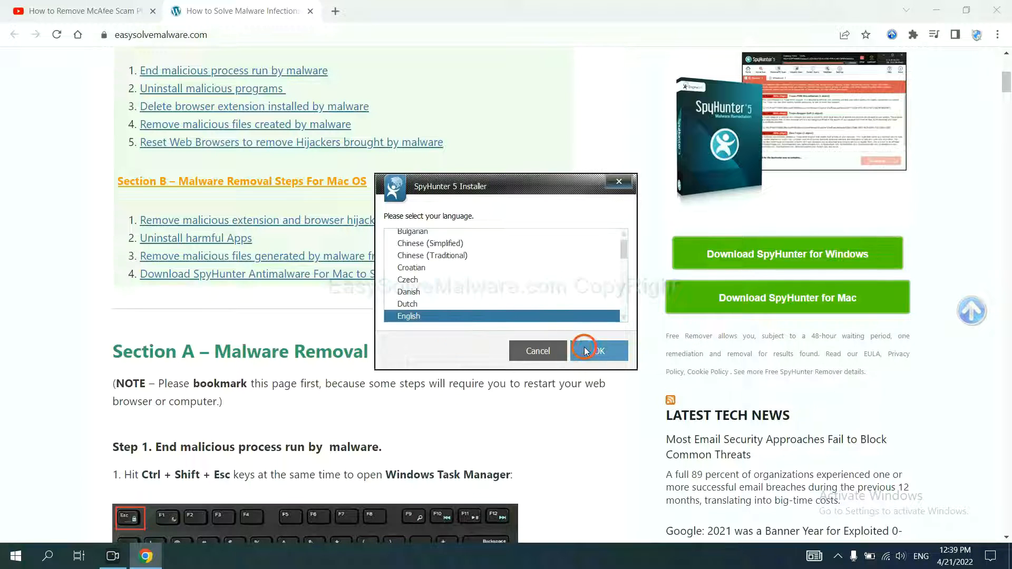
# Step: Choose English, accept the EULA and Privacy Policy, and begin the SpyHunter 5 installation
pyautogui.click(597, 350)
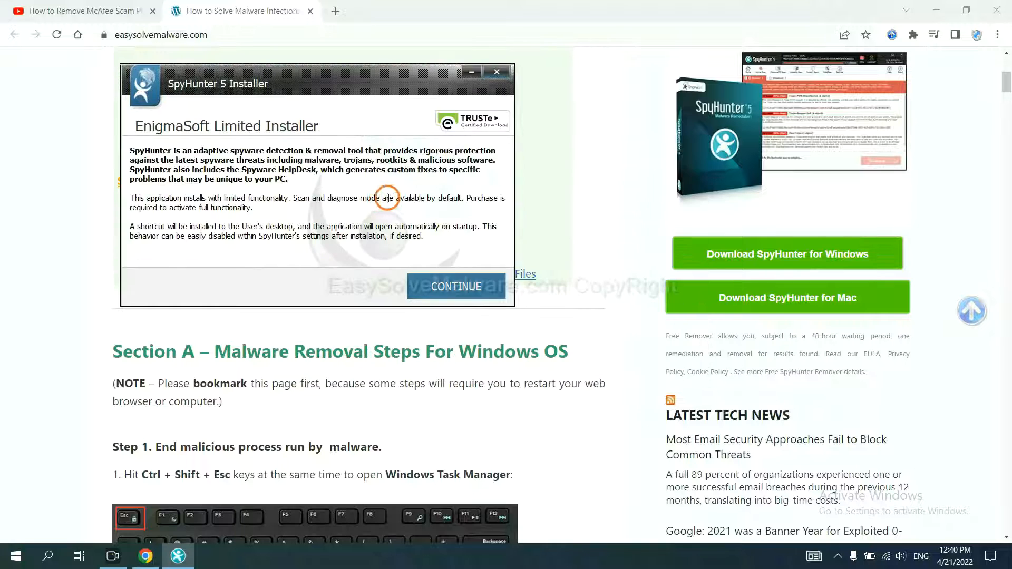
pyautogui.click(456, 286)
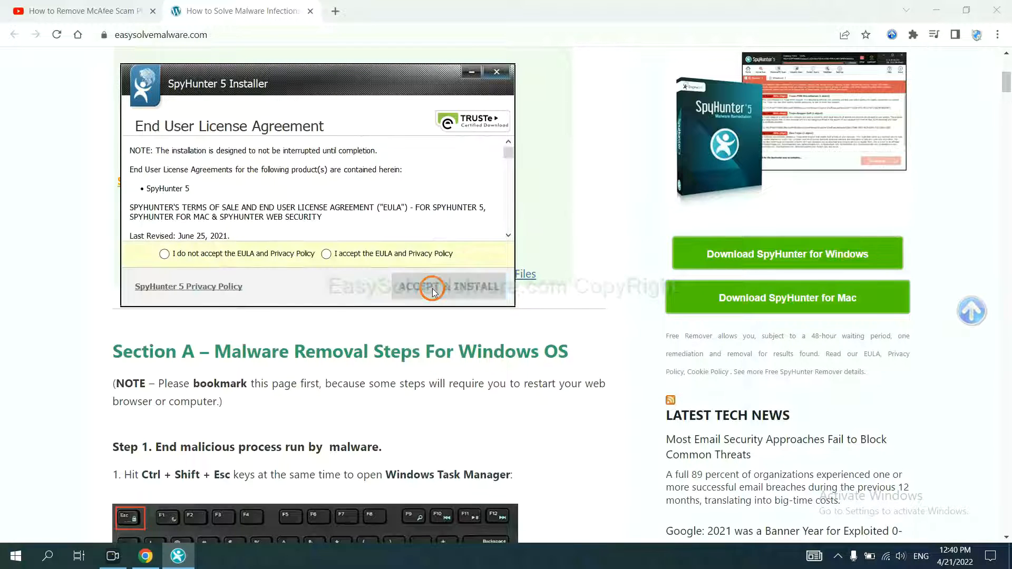
pyautogui.click(326, 254)
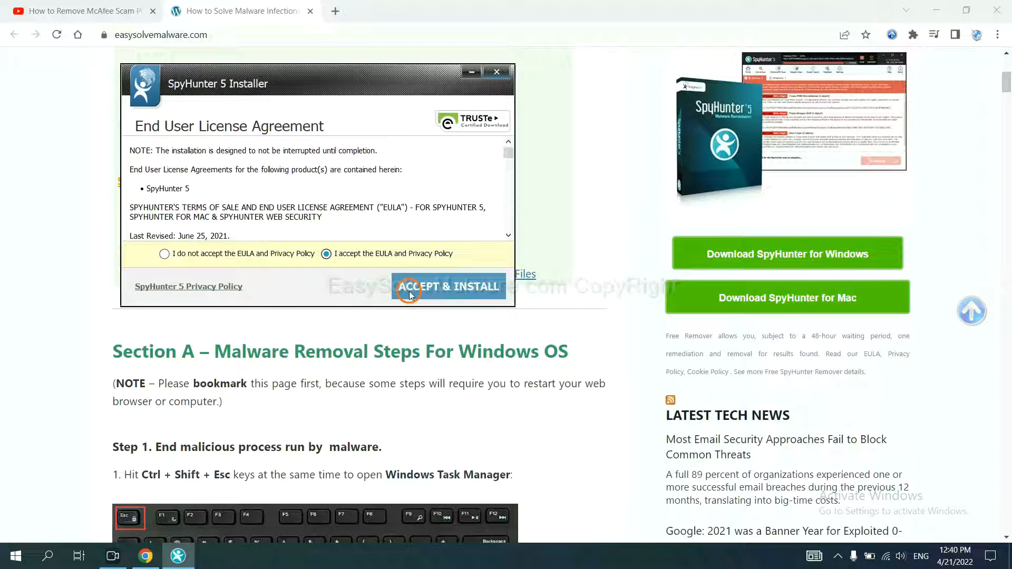
pyautogui.click(449, 286)
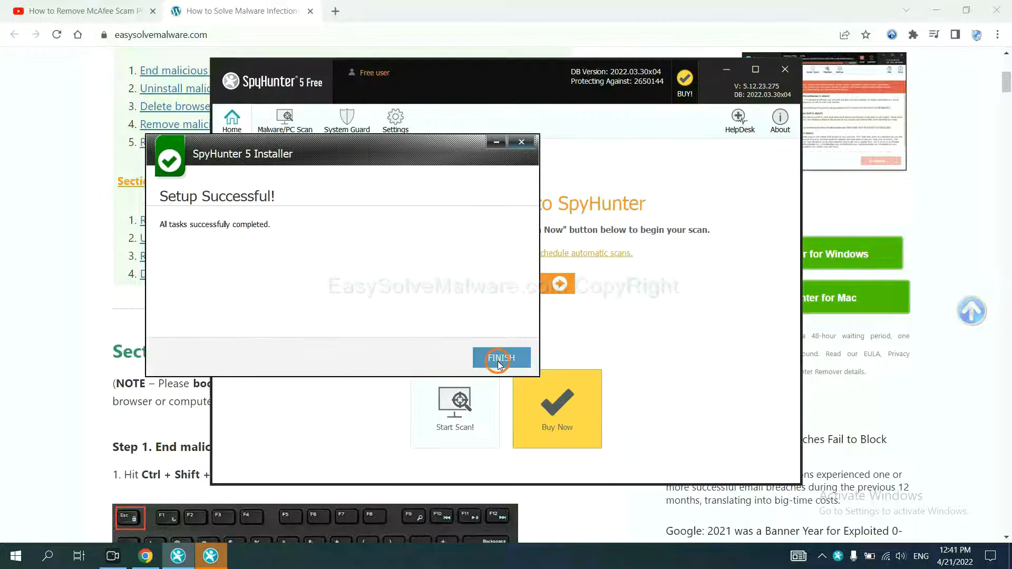
# Step: Close the completed setup window and start a SpyHunter 5 malware scan of the computer
pyautogui.click(502, 357)
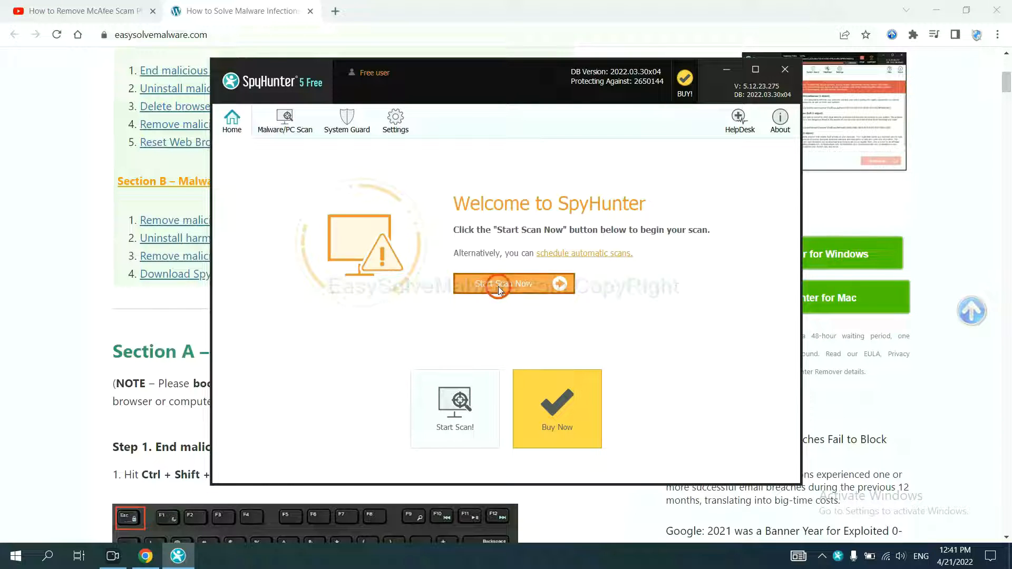
pyautogui.click(514, 283)
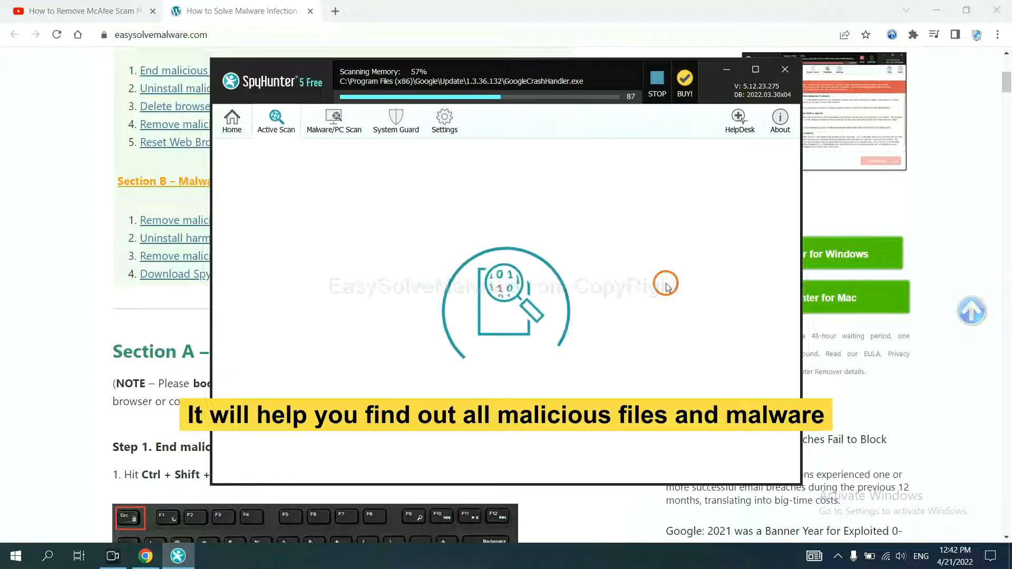
pyautogui.click(656, 82)
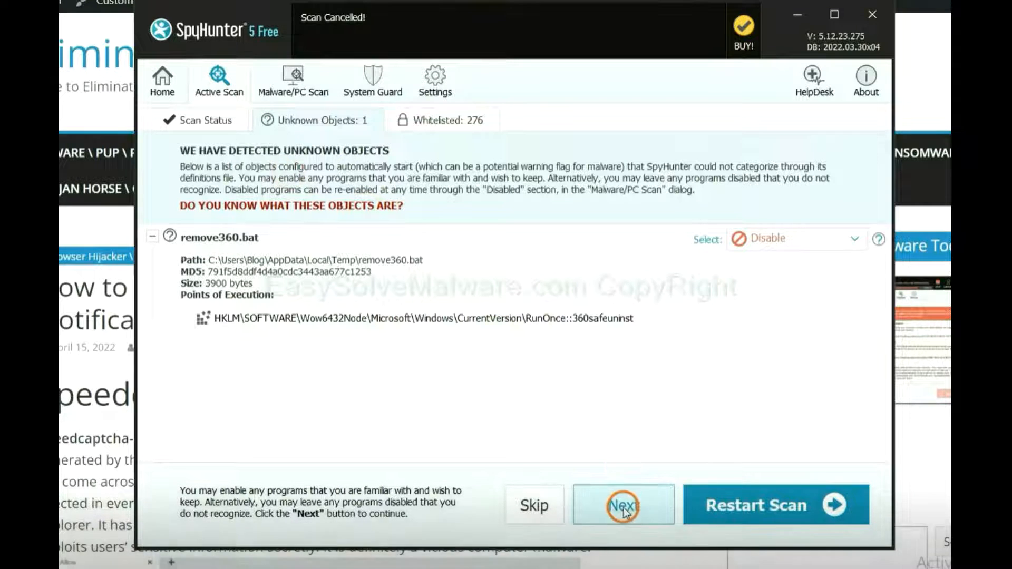
# Step: Continue past the Unknown Objects results and choose the free 15-day trial for removal
pyautogui.click(622, 505)
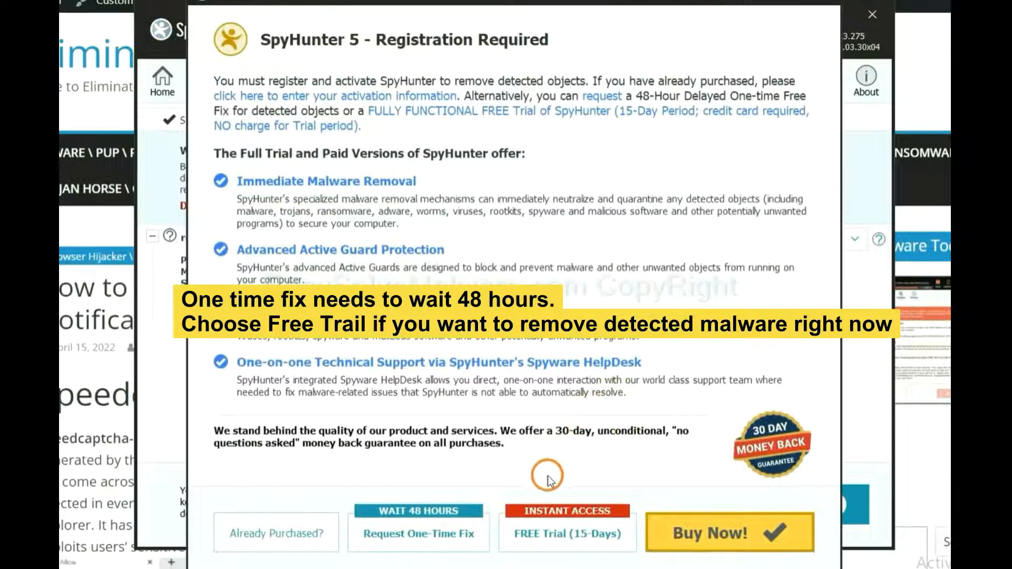
pyautogui.moveTo(544, 467)
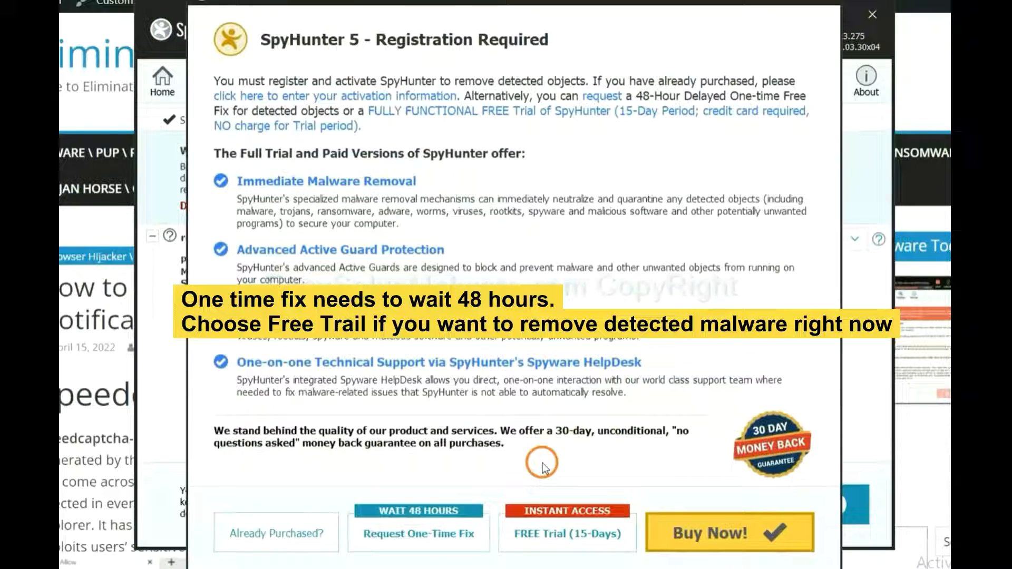
pyautogui.moveTo(419, 533)
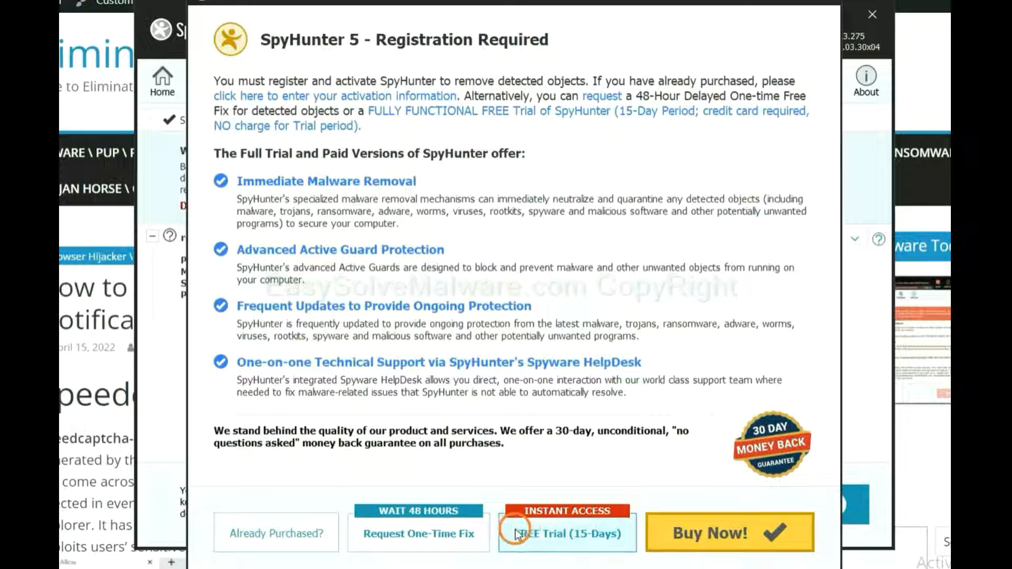
pyautogui.click(872, 13)
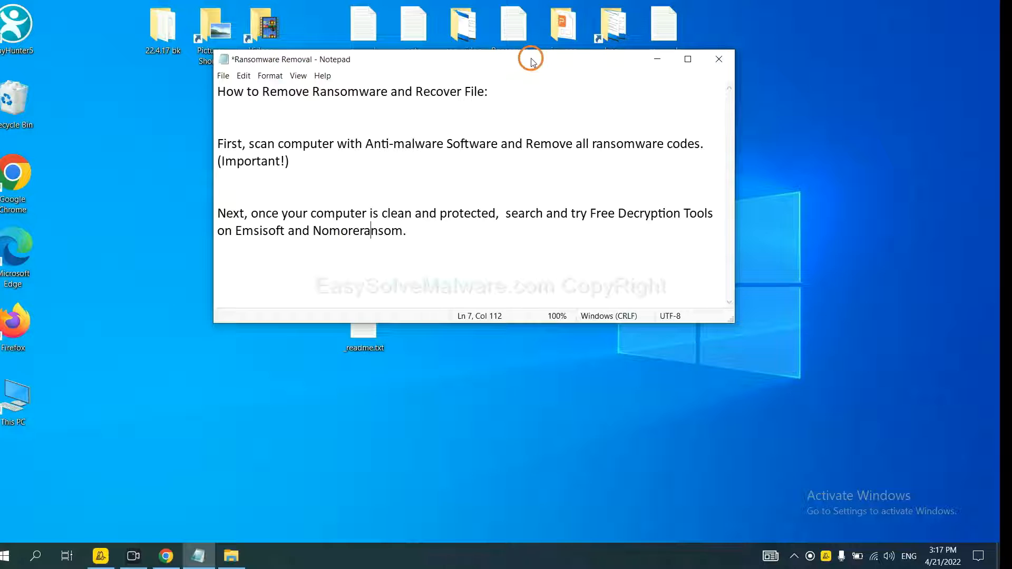
pyautogui.moveTo(532, 76)
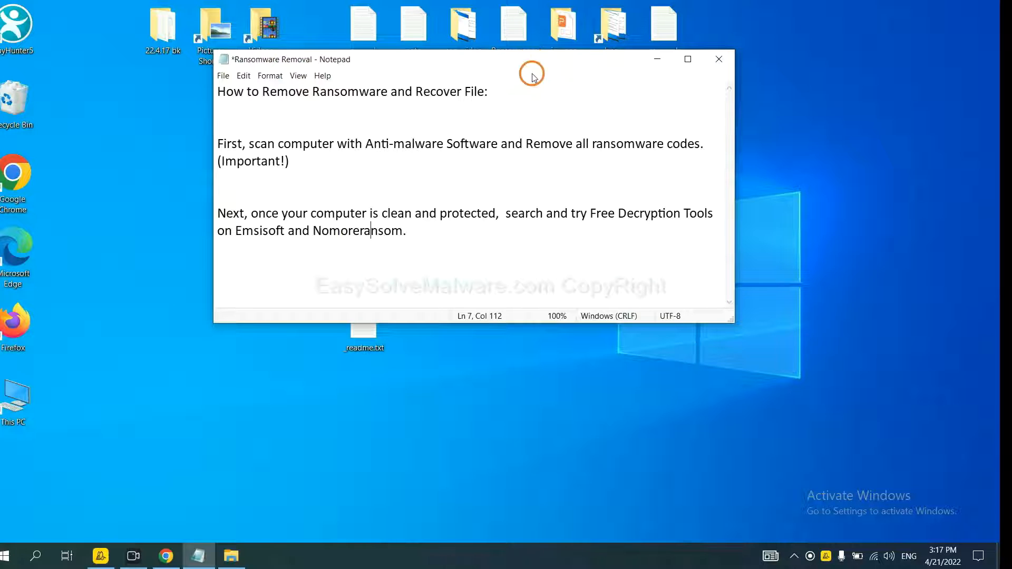
pyautogui.moveTo(243, 234)
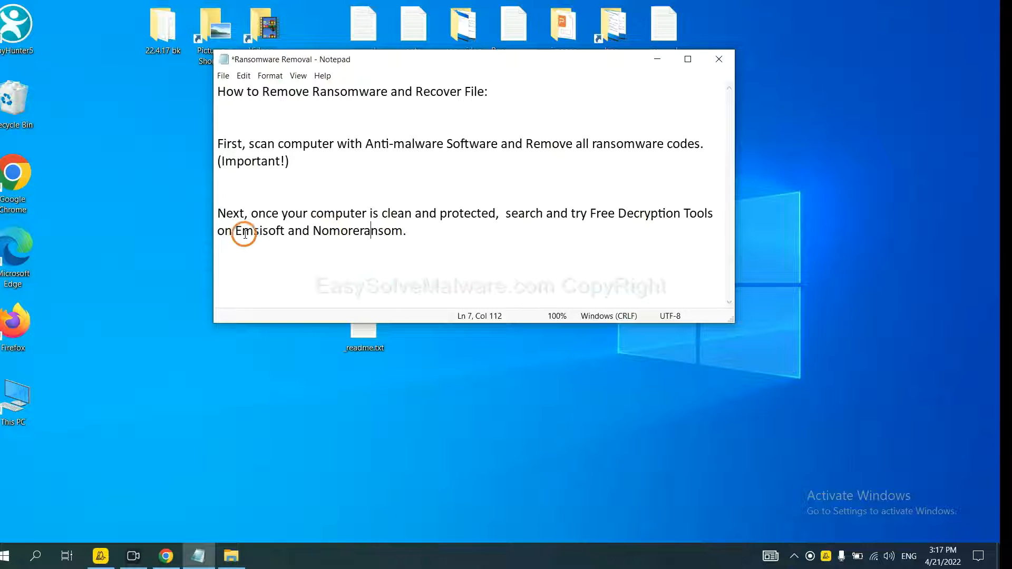
pyautogui.moveTo(502, 326)
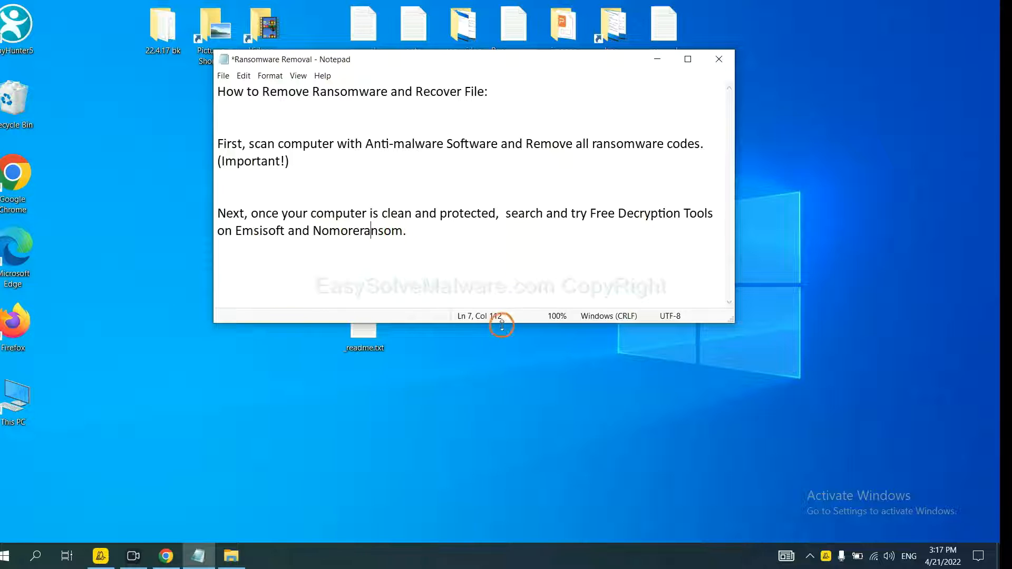
pyautogui.moveTo(341, 462)
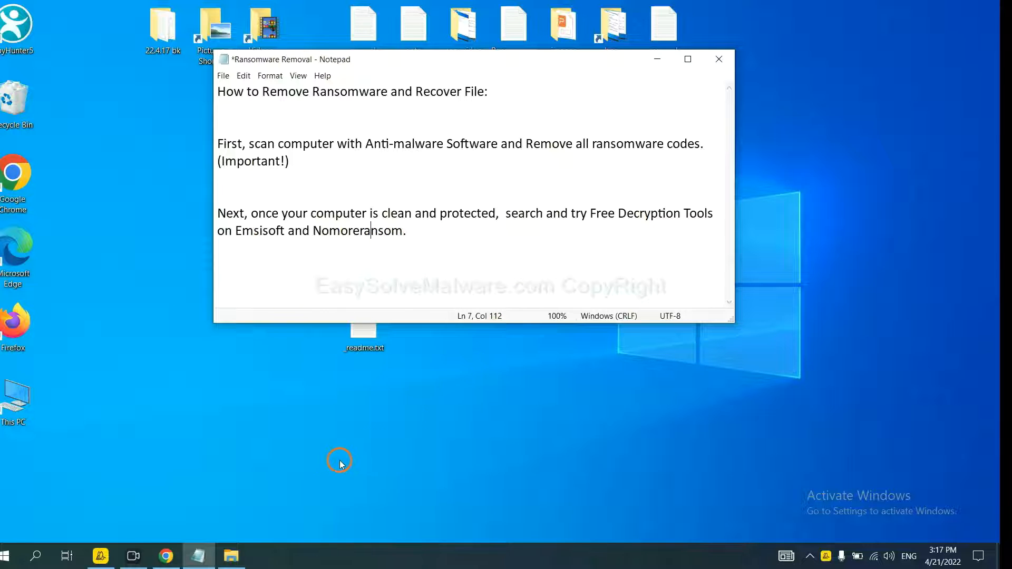
pyautogui.moveTo(276, 467)
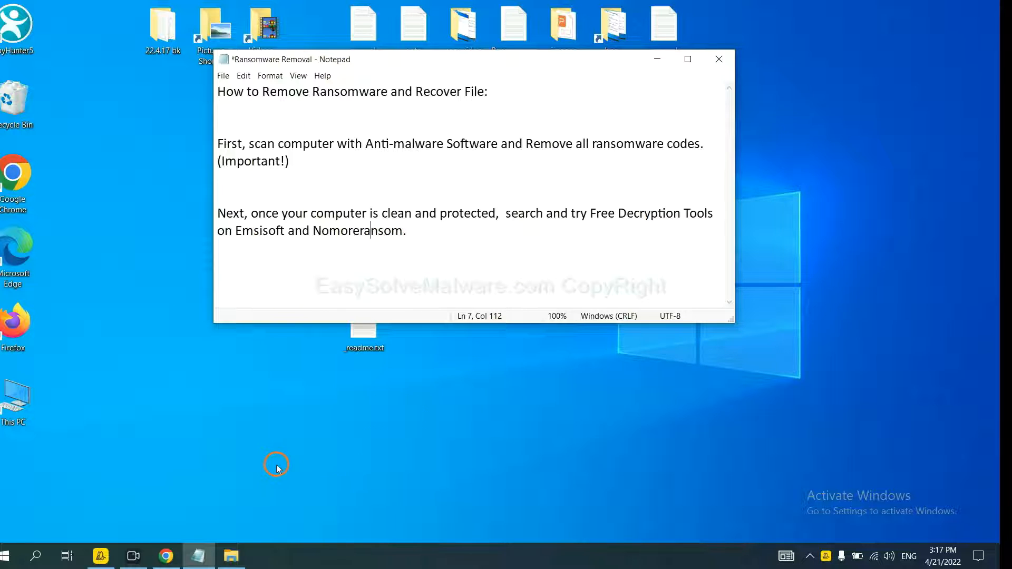
pyautogui.moveTo(165, 556)
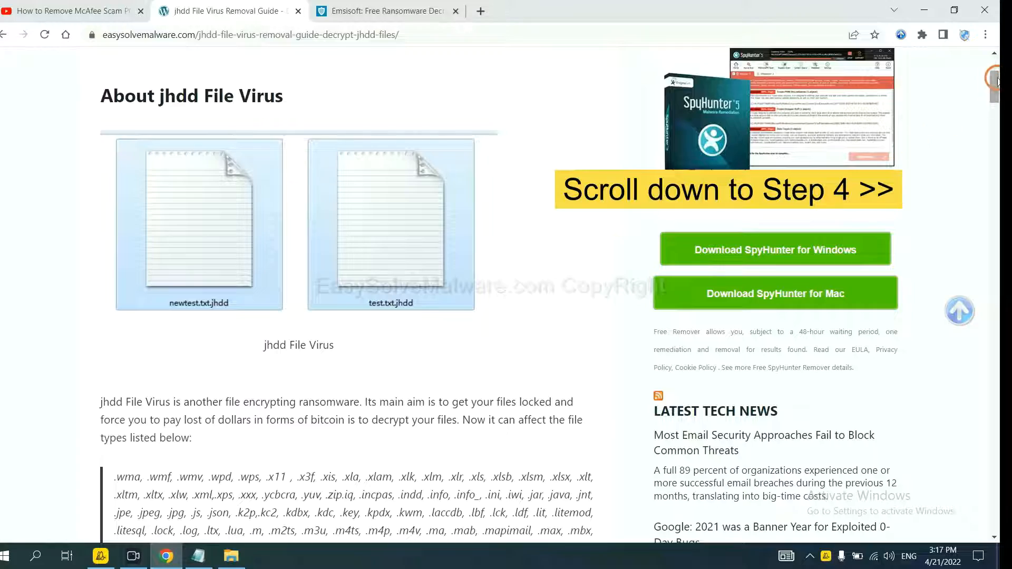
# Step: Scroll the jhdd removal guide to Step 4 with its Emsisoft and No More Ransom decryption links
pyautogui.scroll(-3)
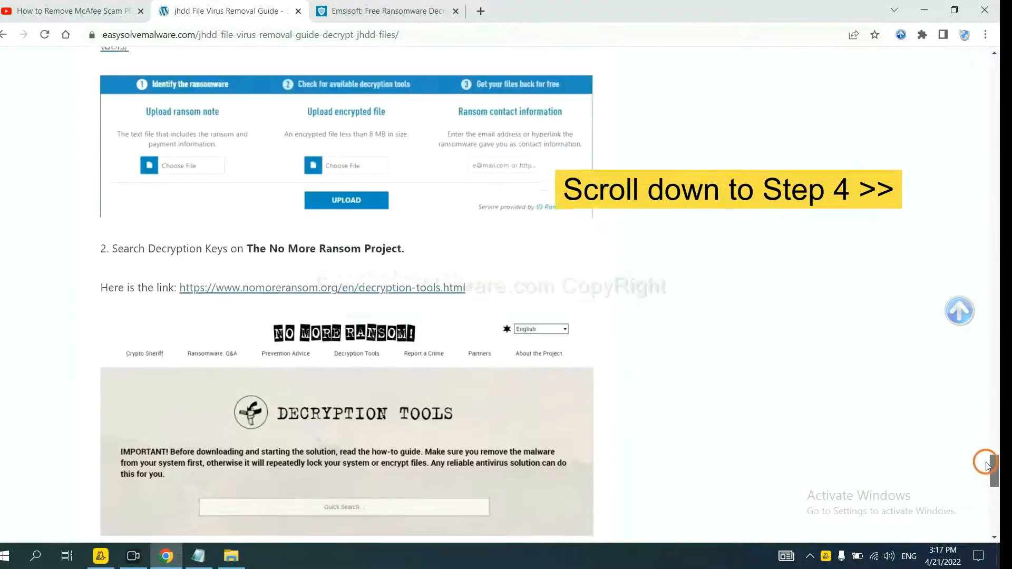
pyautogui.scroll(3)
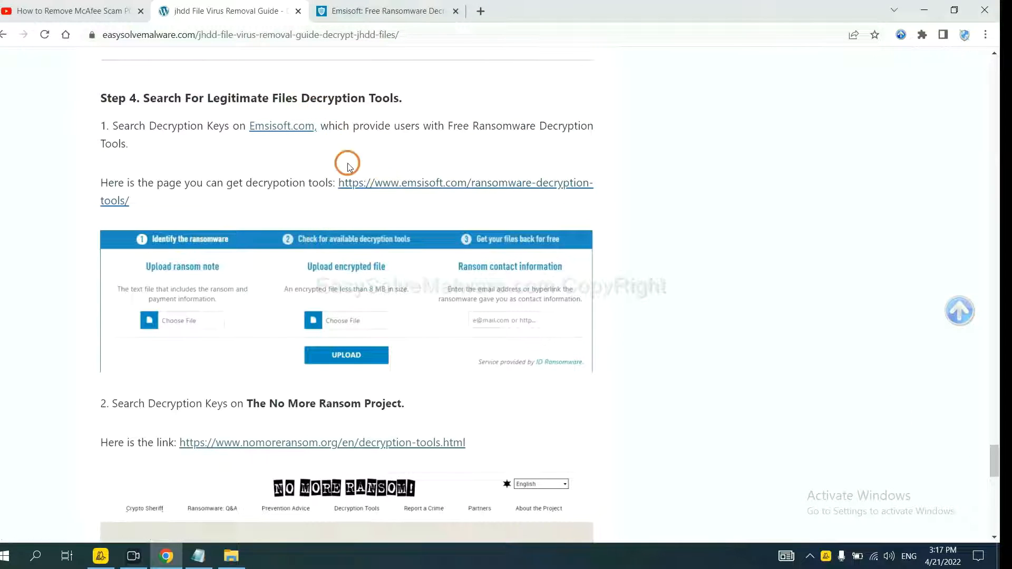
pyautogui.scroll(-3)
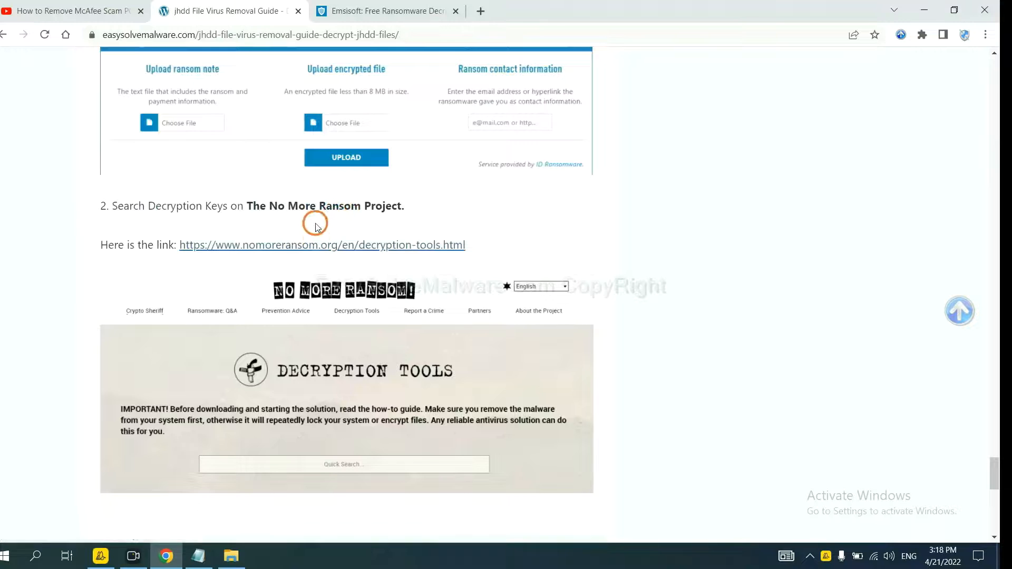
pyautogui.scroll(3)
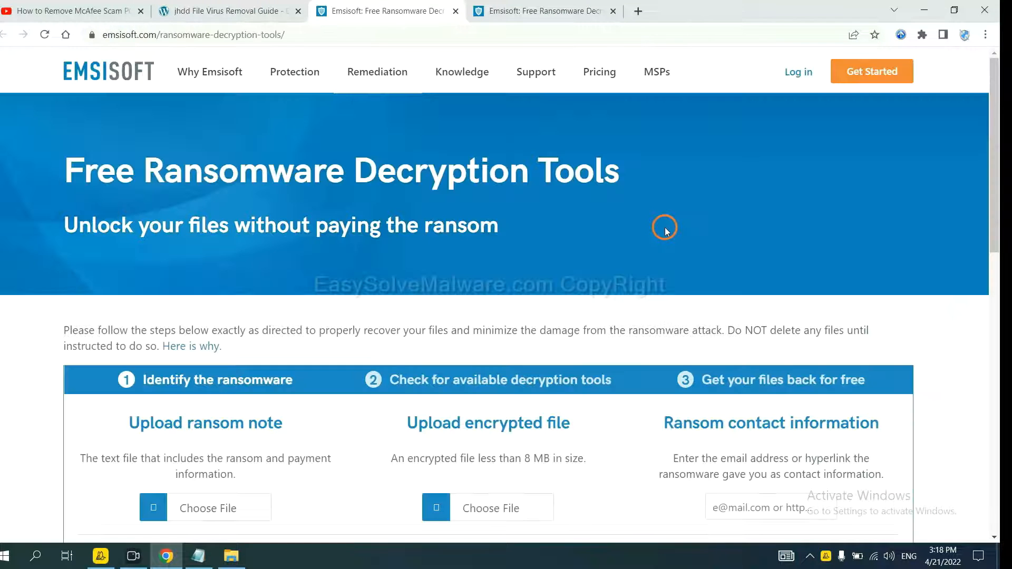
# Step: Scroll to the Identify the ransomware upload section for ransom note, file and contact info
pyautogui.scroll(-3)
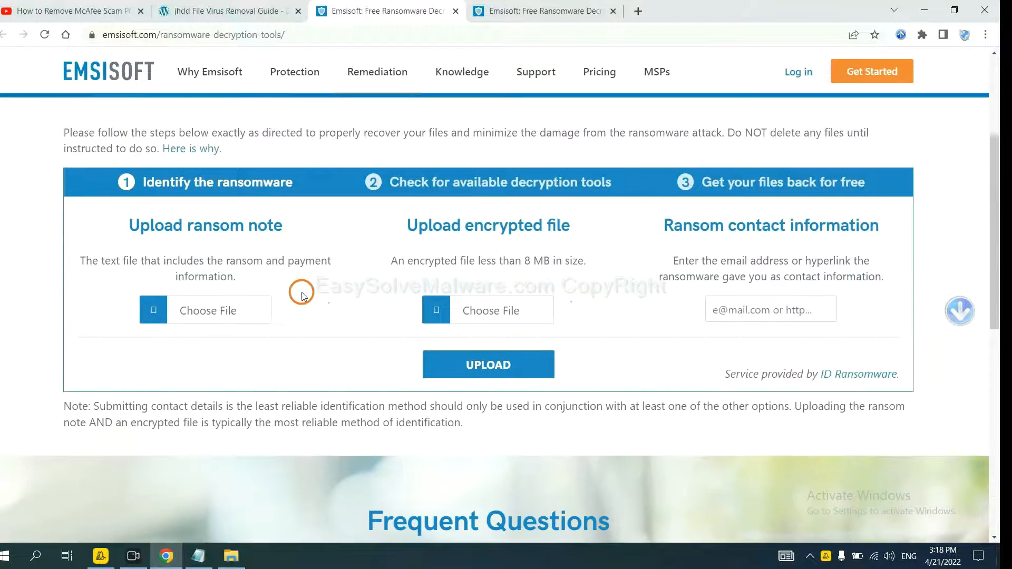
pyautogui.moveTo(313, 299)
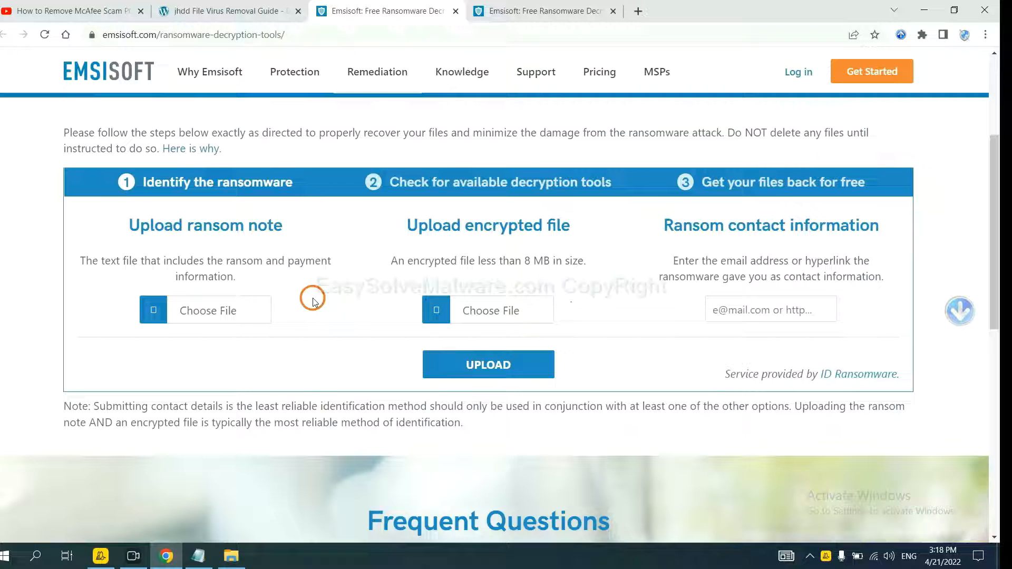
pyautogui.moveTo(171, 246)
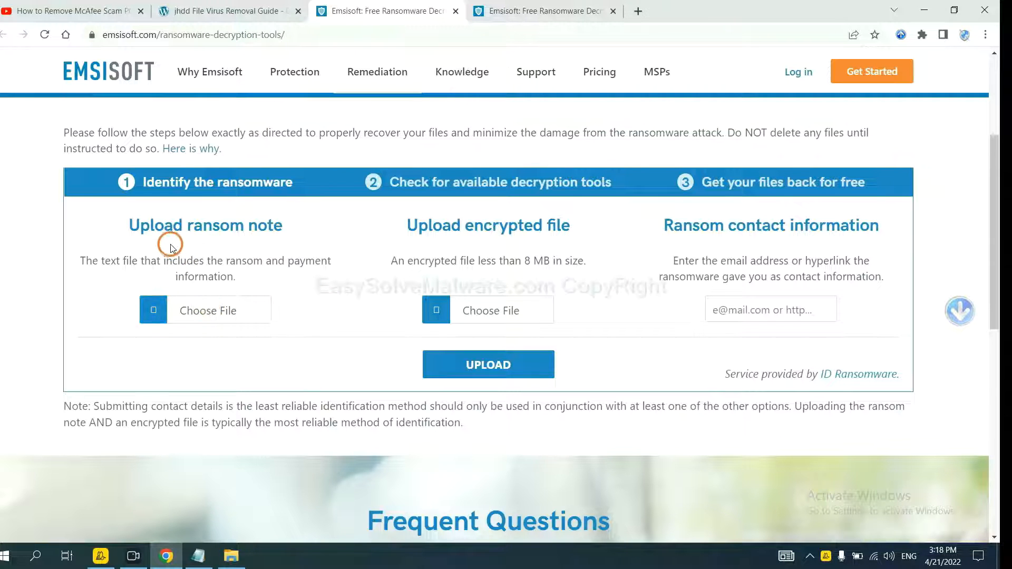
pyautogui.moveTo(488, 231)
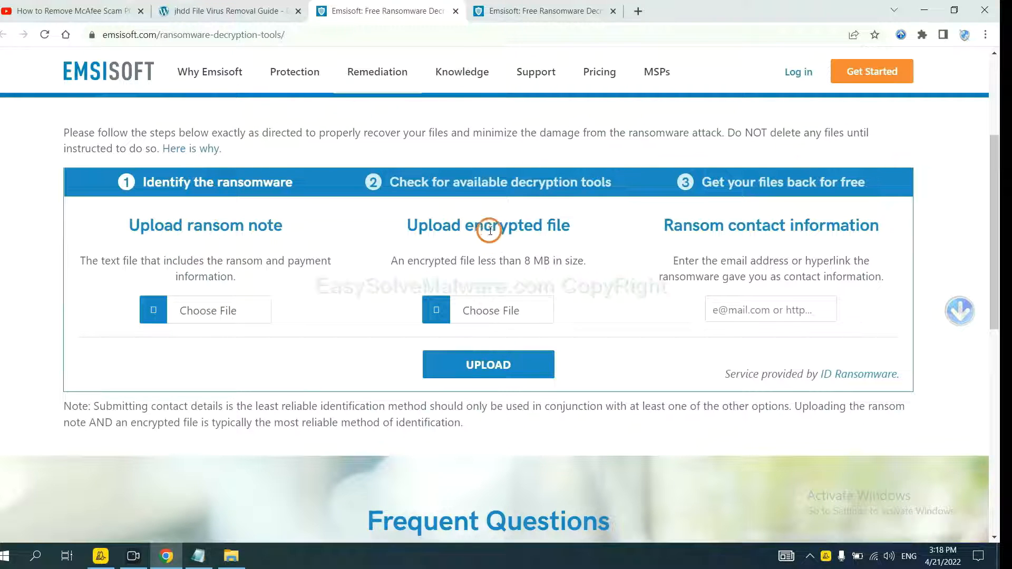
pyautogui.moveTo(201, 294)
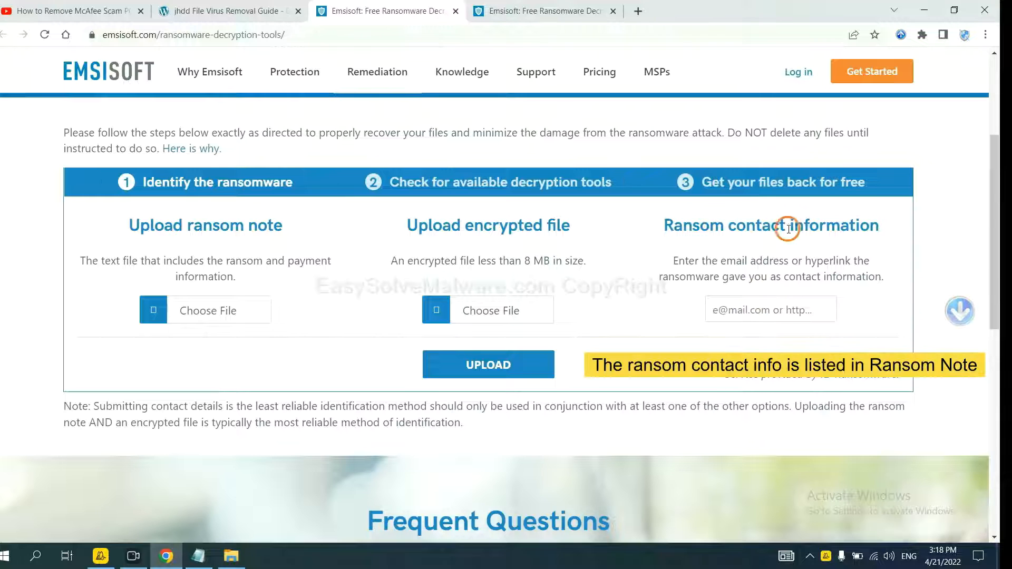
pyautogui.moveTo(417, 341)
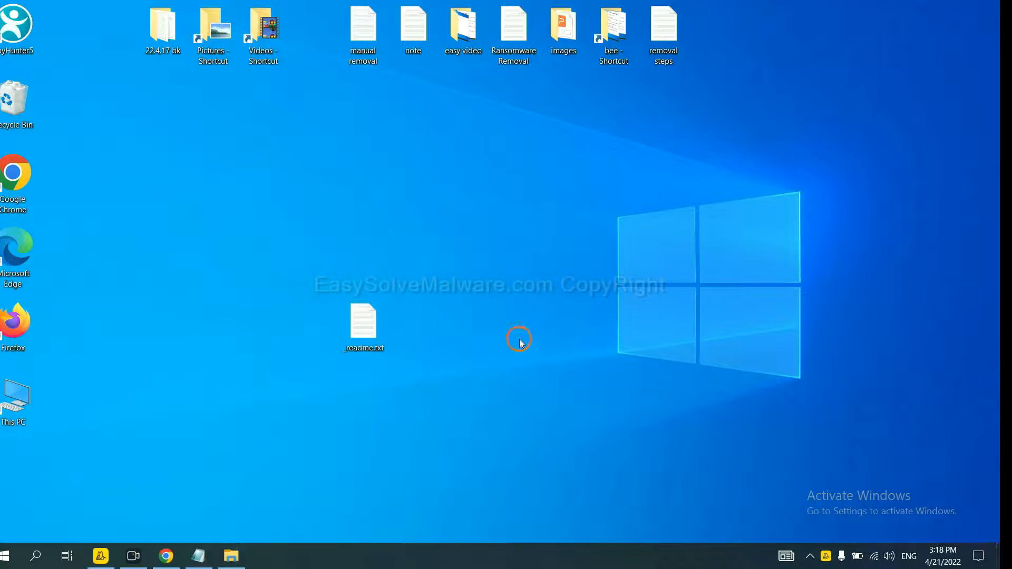
pyautogui.doubleClick(363, 322)
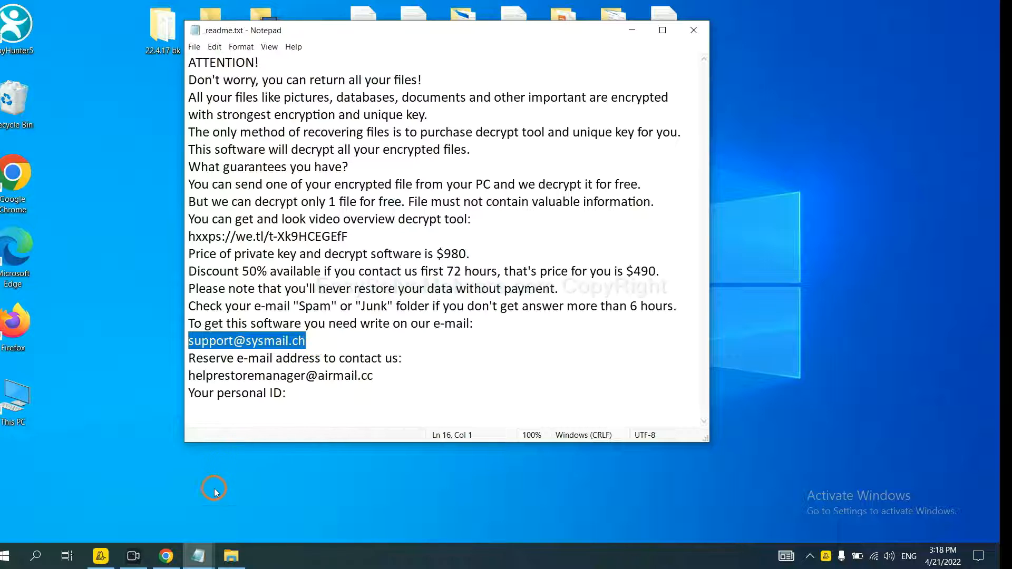
pyautogui.click(165, 556)
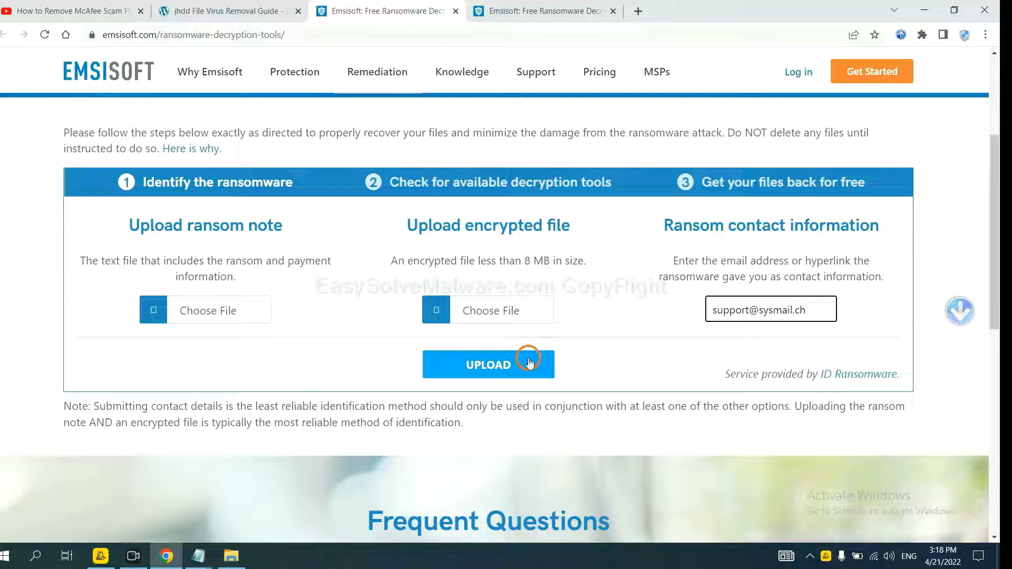
pyautogui.click(488, 363)
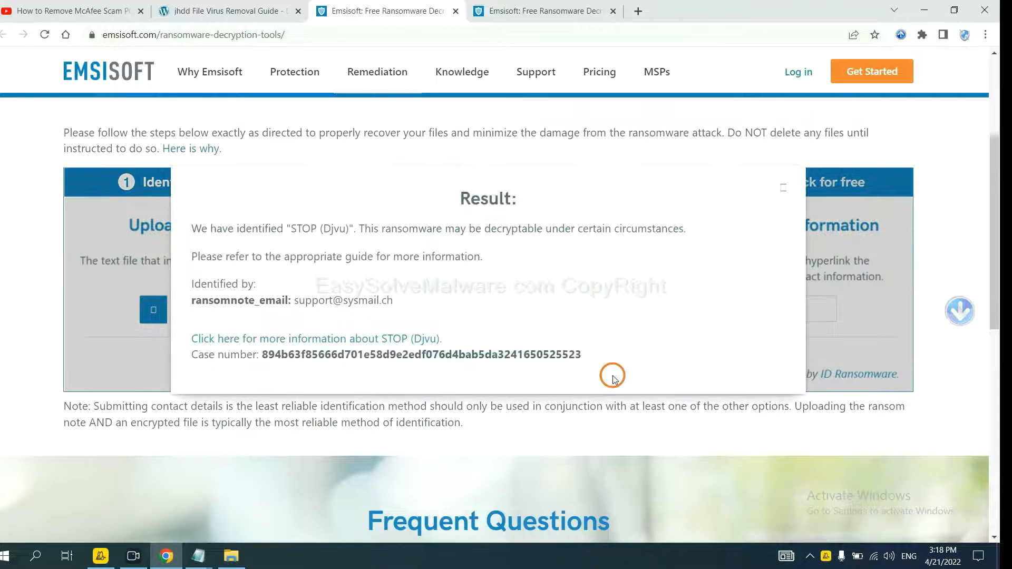
pyautogui.moveTo(592, 286)
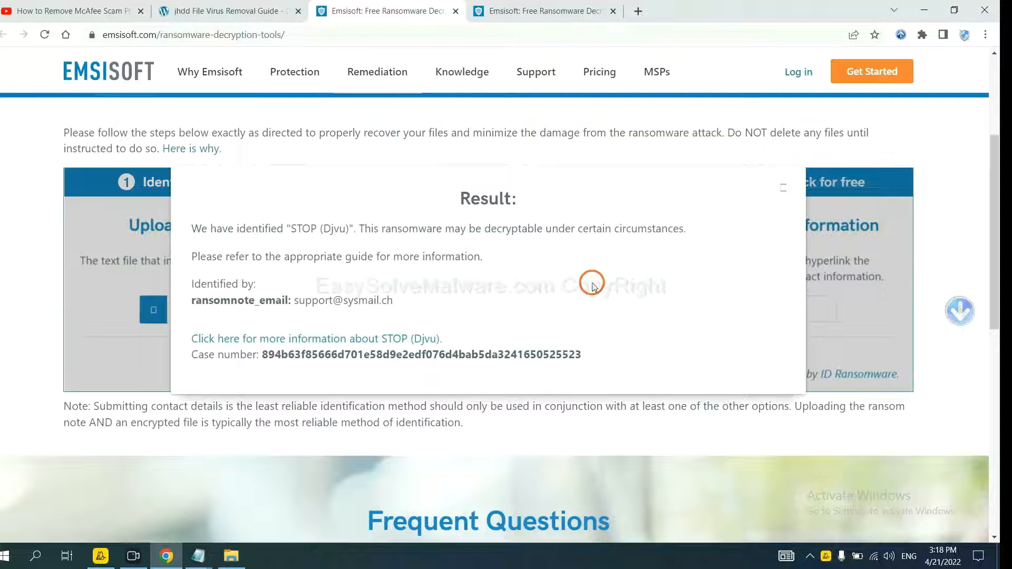
pyautogui.moveTo(444, 271)
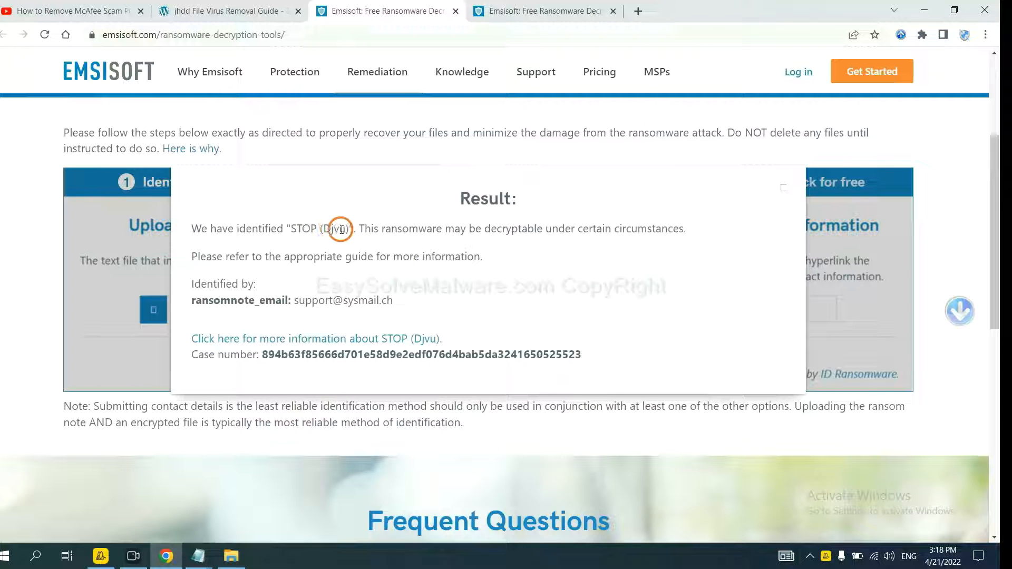
pyautogui.moveTo(364, 257)
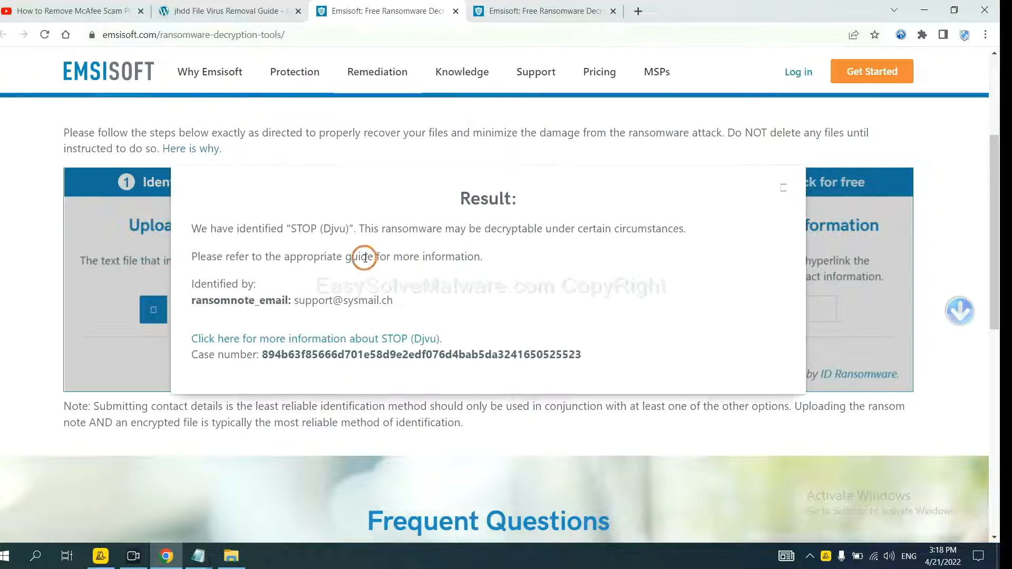
pyautogui.moveTo(316, 338)
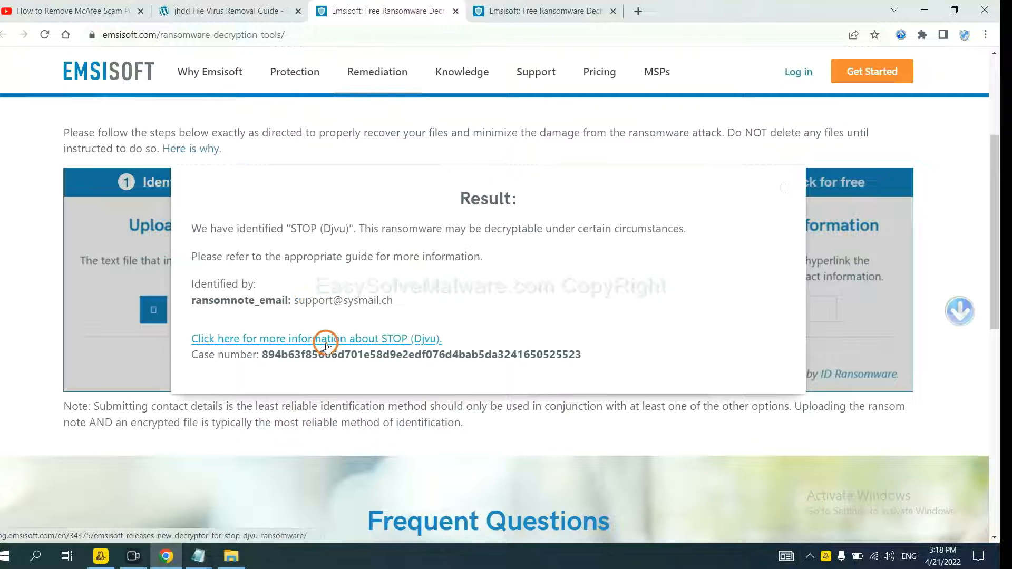
# Step: Read the STOP (Djvu) blog article's variants list and go to the STOP Djvu decryptor download page
pyautogui.click(316, 339)
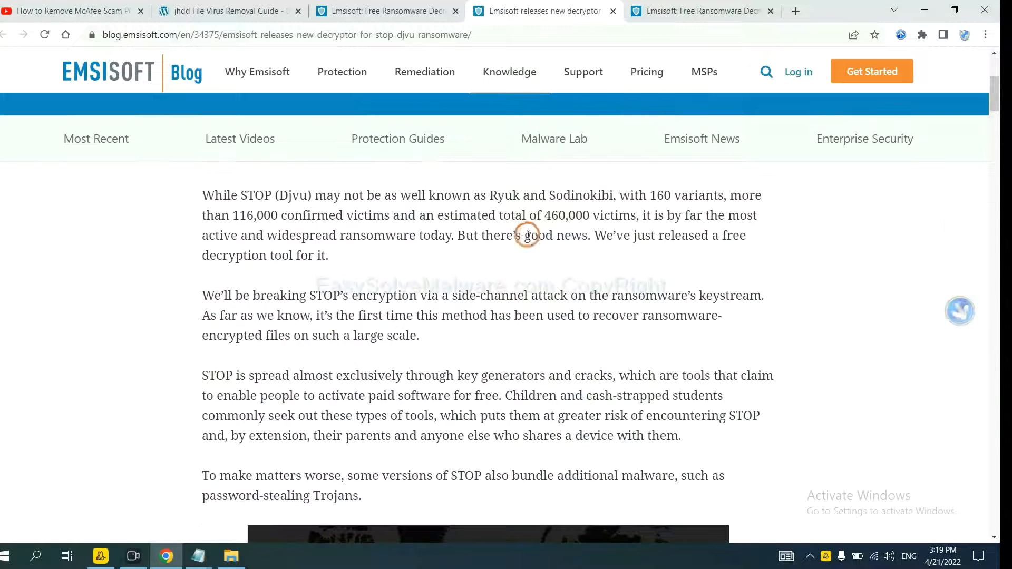
pyautogui.scroll(-3)
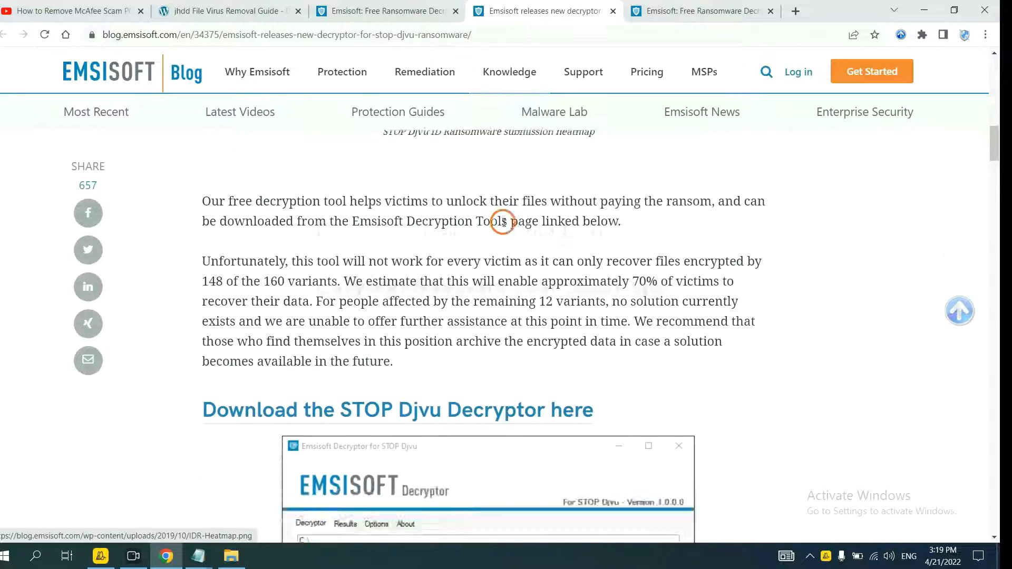
pyautogui.scroll(3)
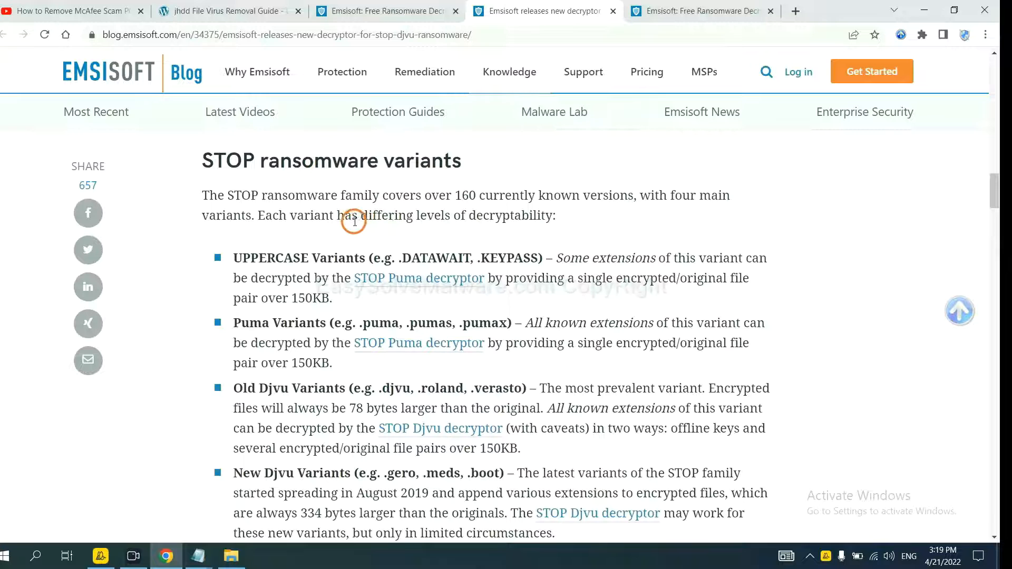
pyautogui.scroll(-3)
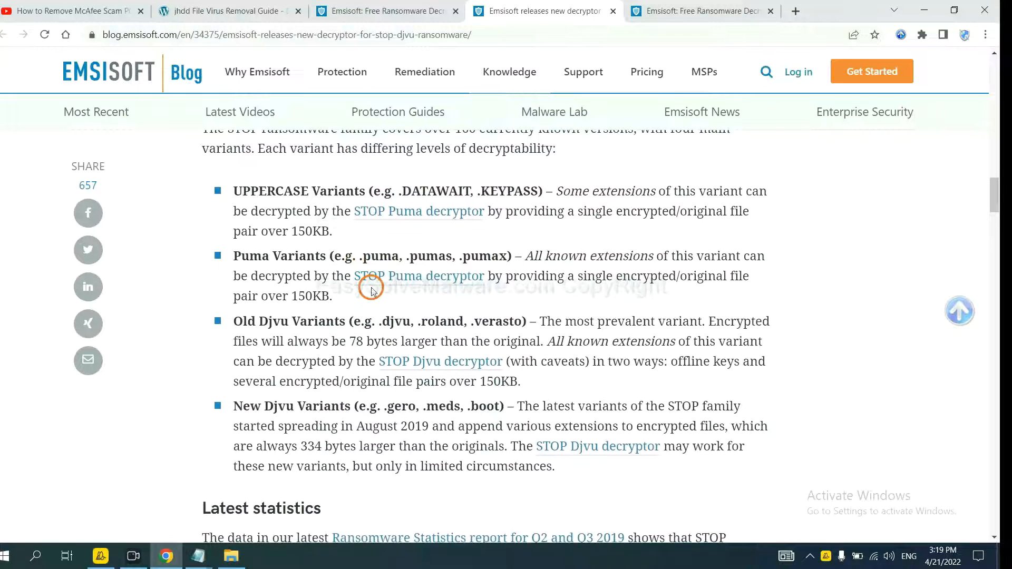
pyautogui.scroll(-3)
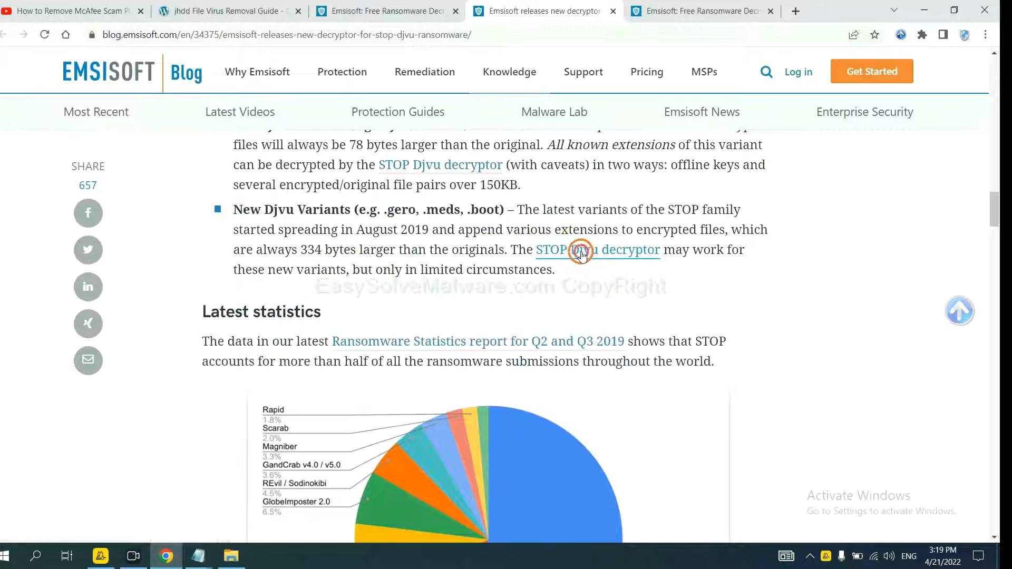
pyautogui.click(596, 250)
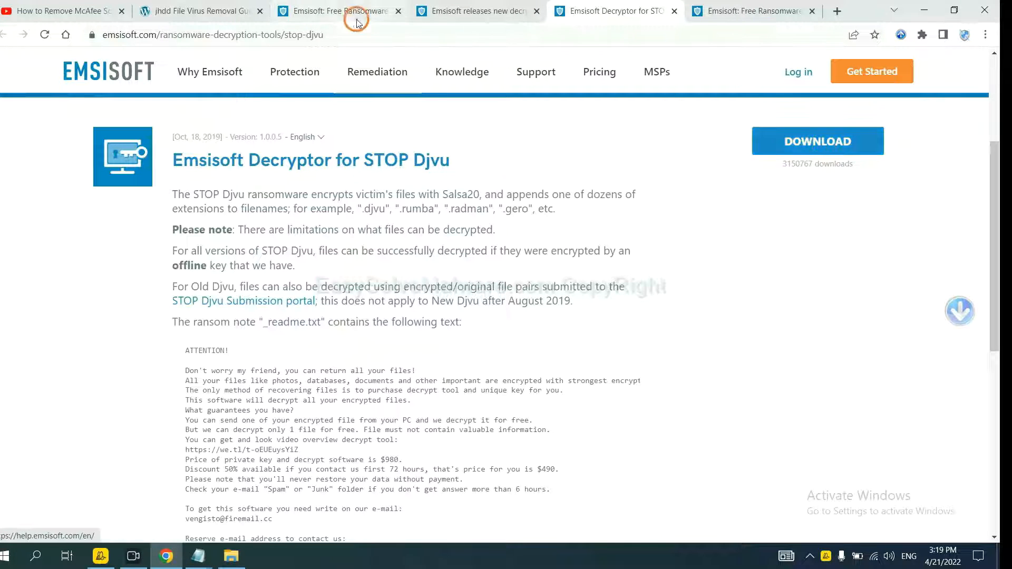
# Step: Search No More Ransom's decryption tools for 'djvu' and expand the djvu Ransom entry's Emsisoft decryptor
pyautogui.click(194, 11)
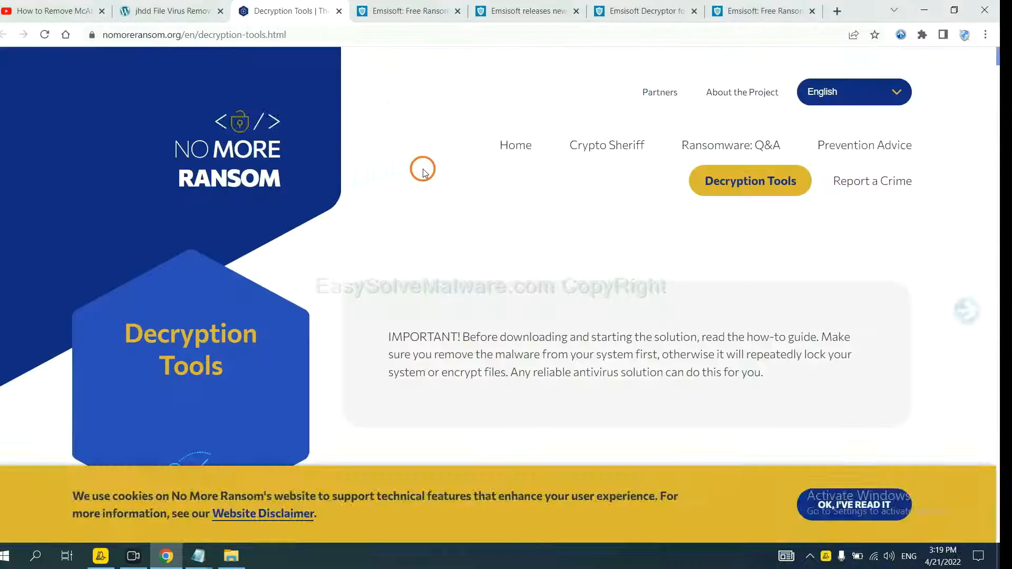
pyautogui.scroll(-3)
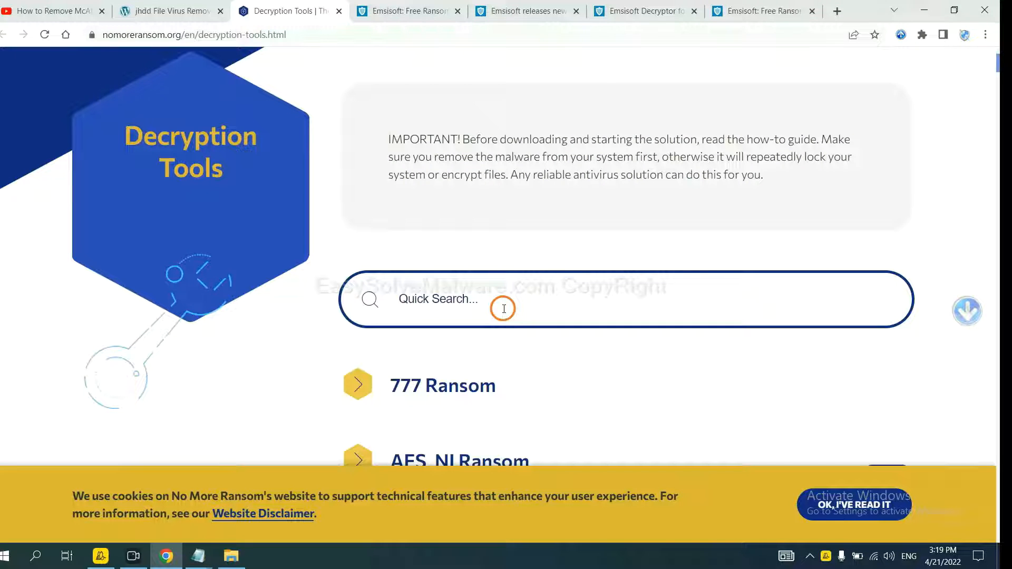
pyautogui.write('djv')
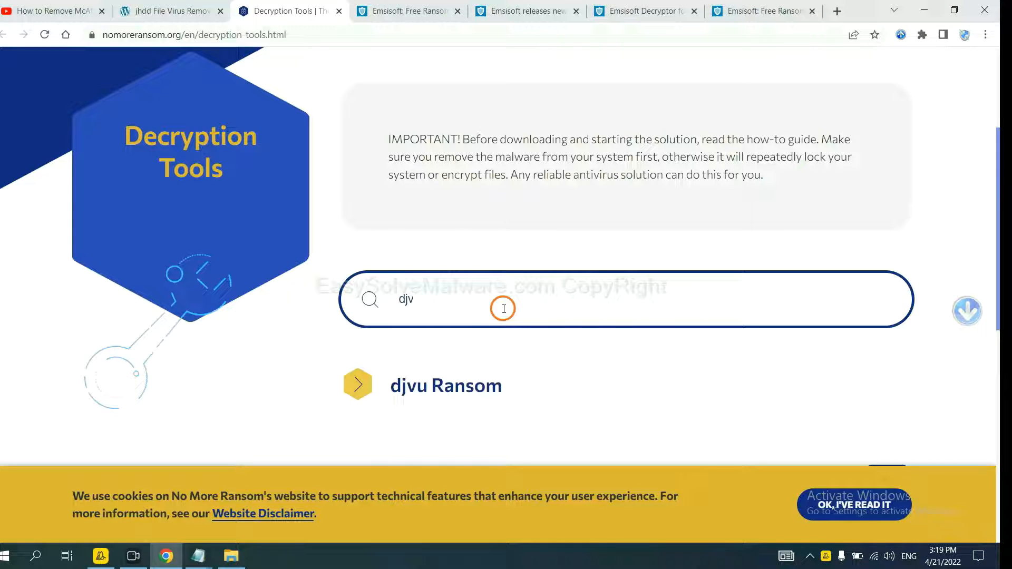
pyautogui.write('u')
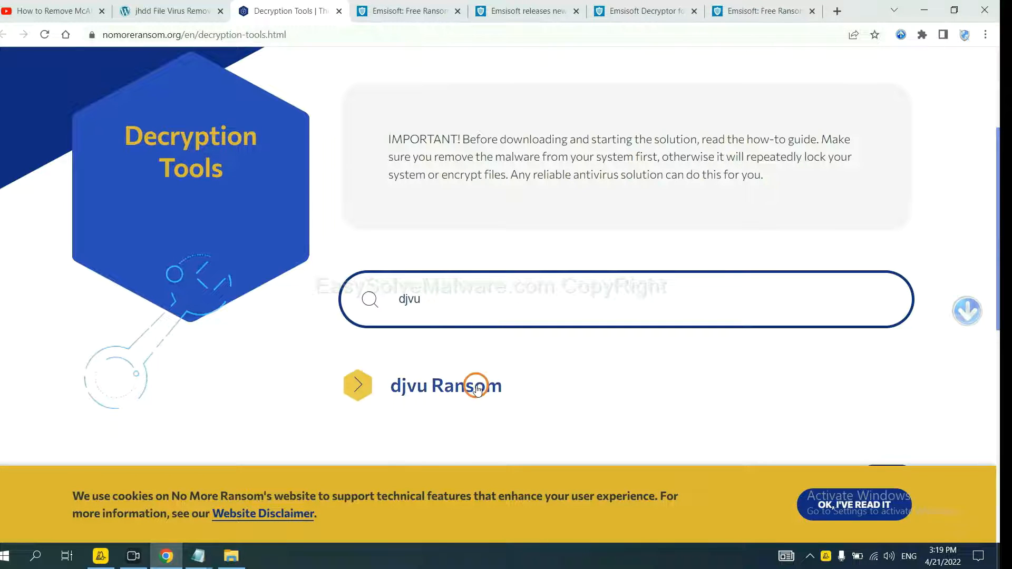
pyautogui.scroll(-3)
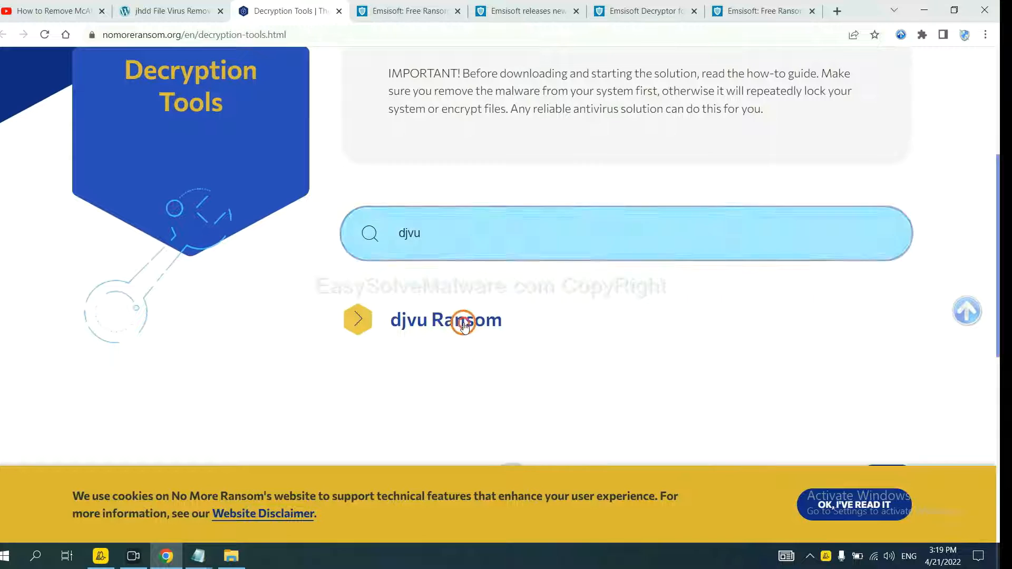
pyautogui.click(357, 319)
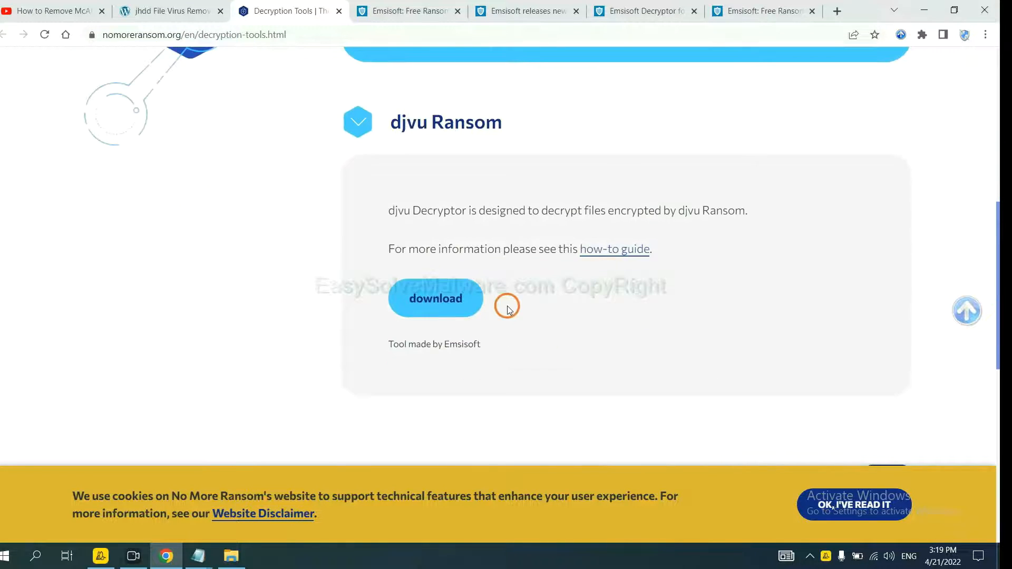
pyautogui.moveTo(445, 295)
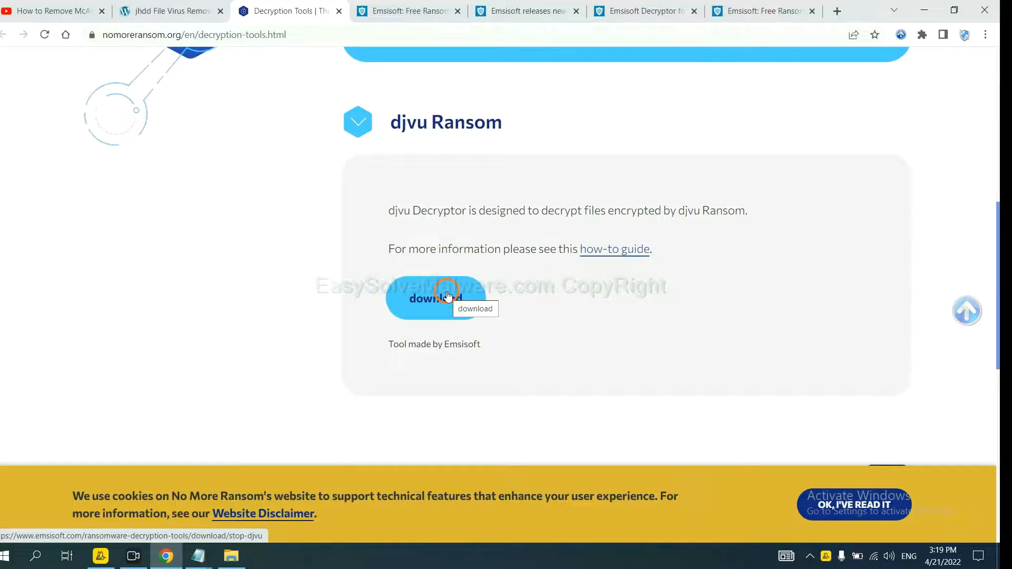
pyautogui.scroll(3)
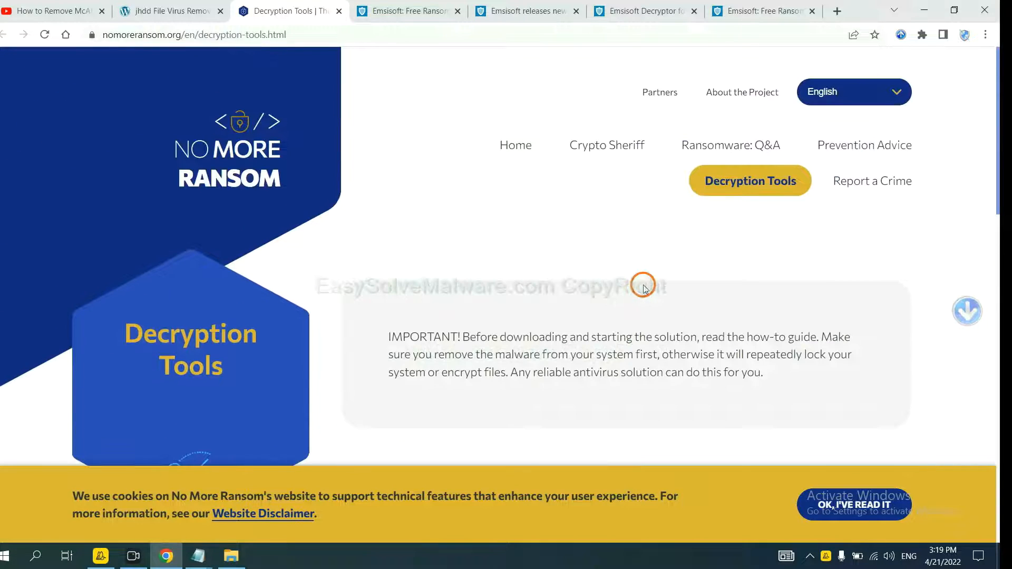